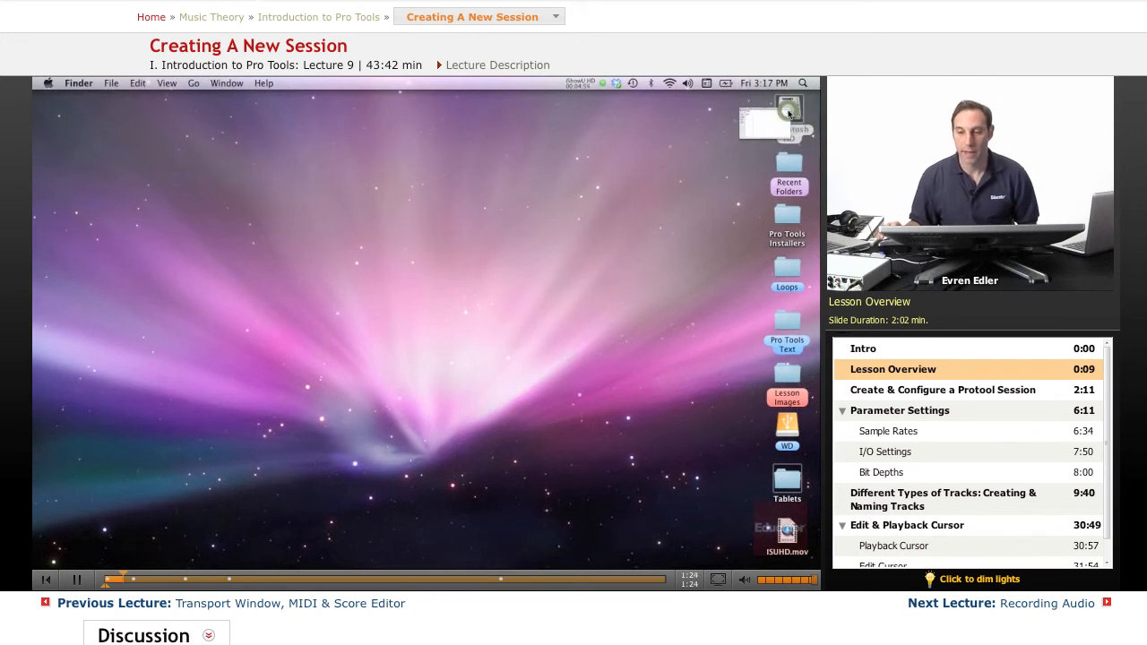
Navigate Macintosh HD > Applications > Avid to show the Pro Tools folder contents.
double_click(787, 115)
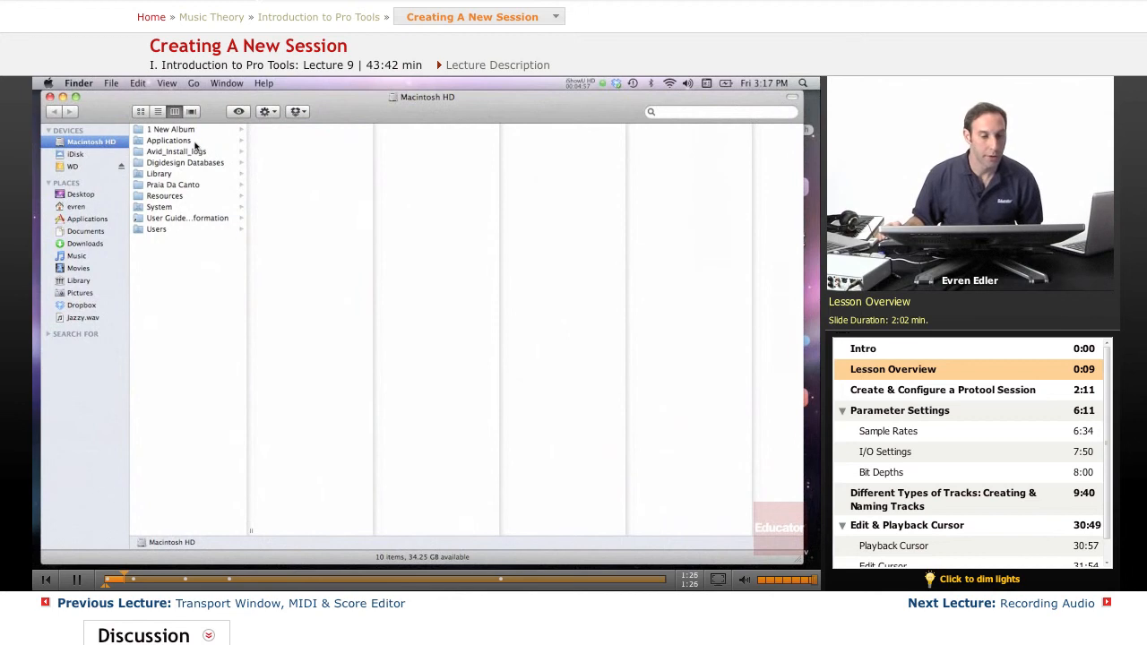
left_click(168, 141)
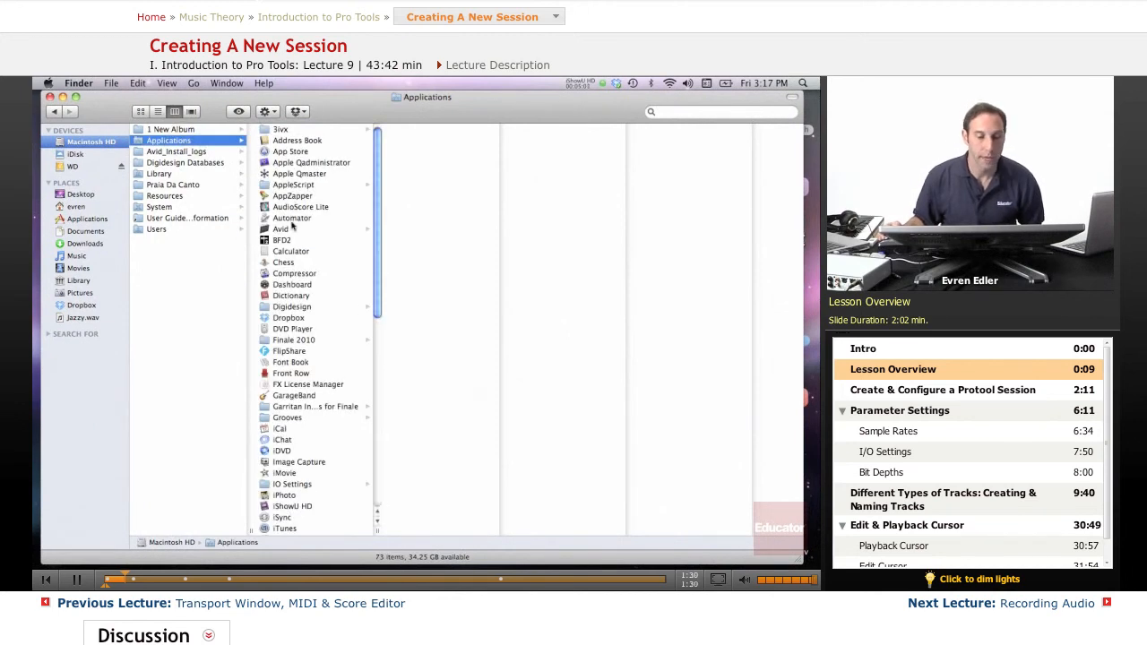
left_click(281, 228)
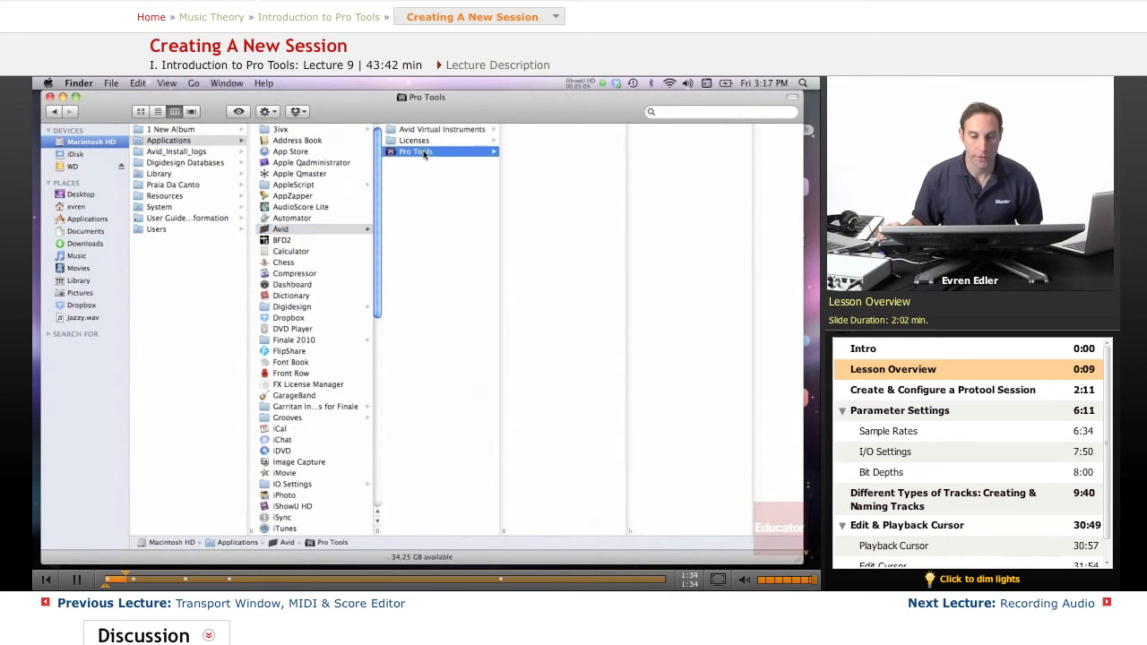
left_click(415, 151)
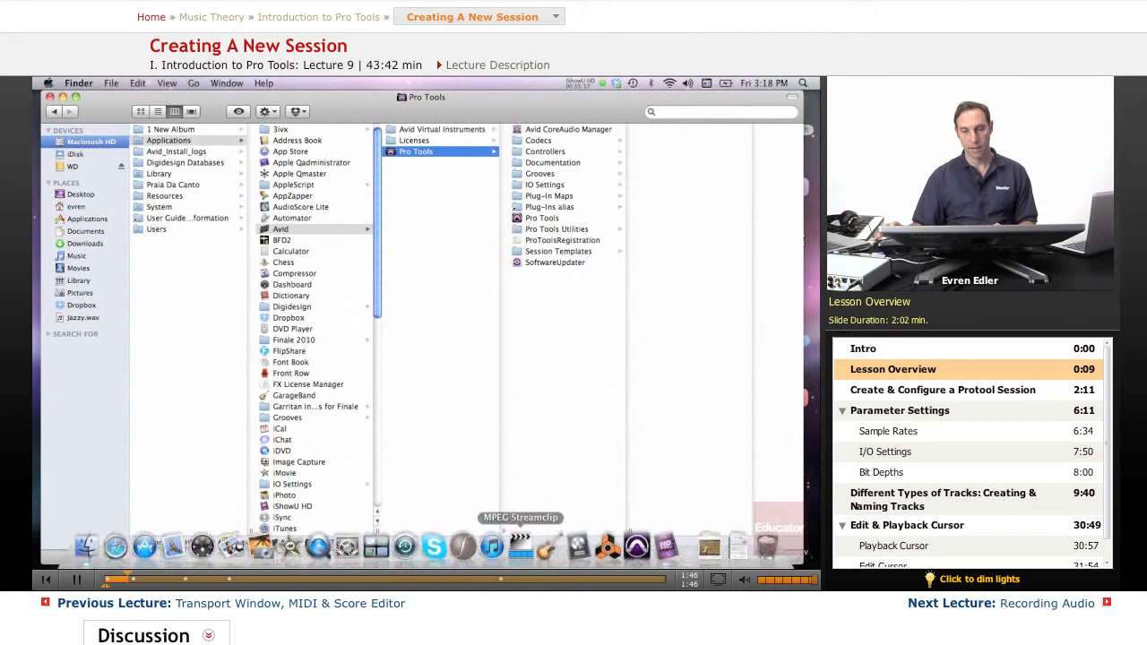
mouse_move(637, 547)
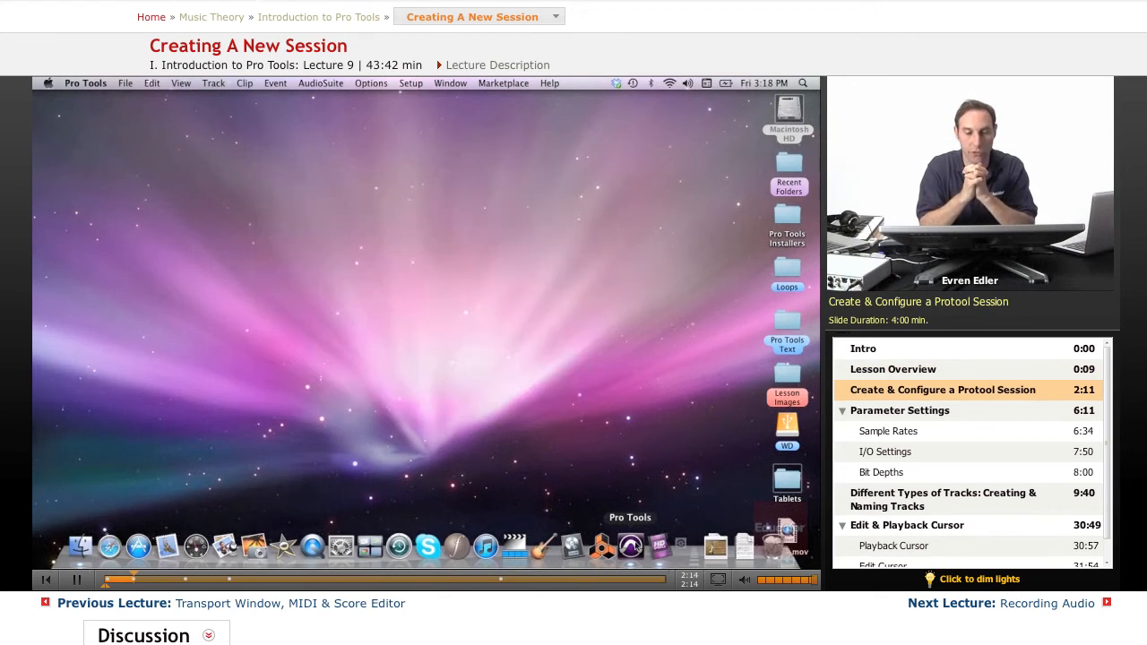
Launch Pro Tools 10 and keep 'Show Quick Start dialog' checked.
left_click(635, 544)
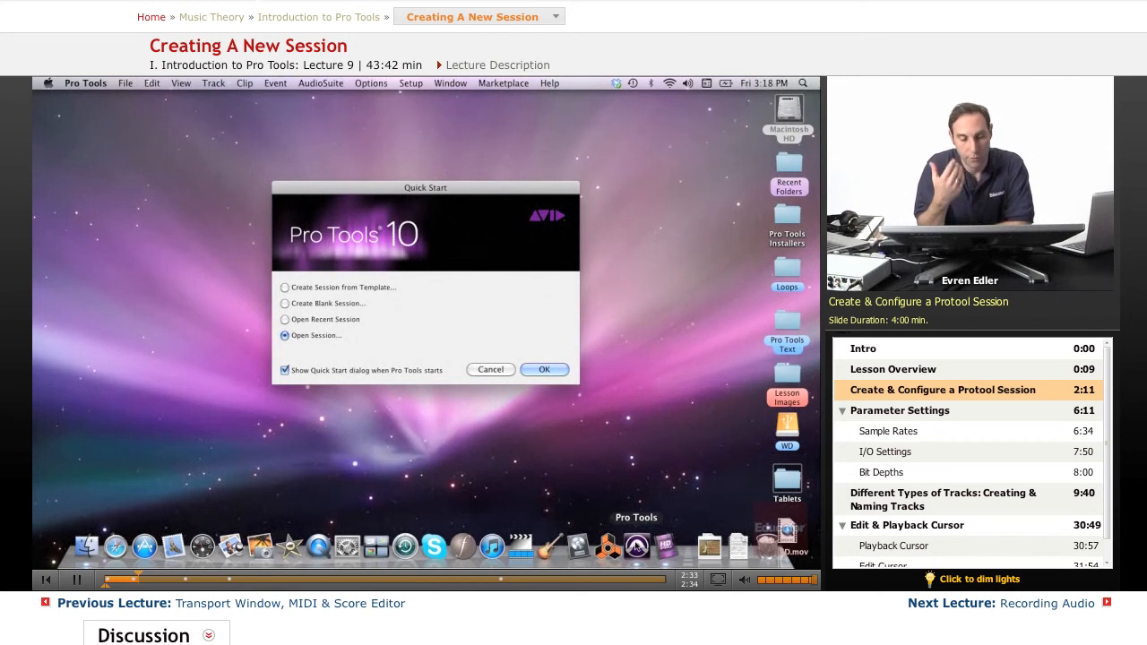
mouse_move(641, 500)
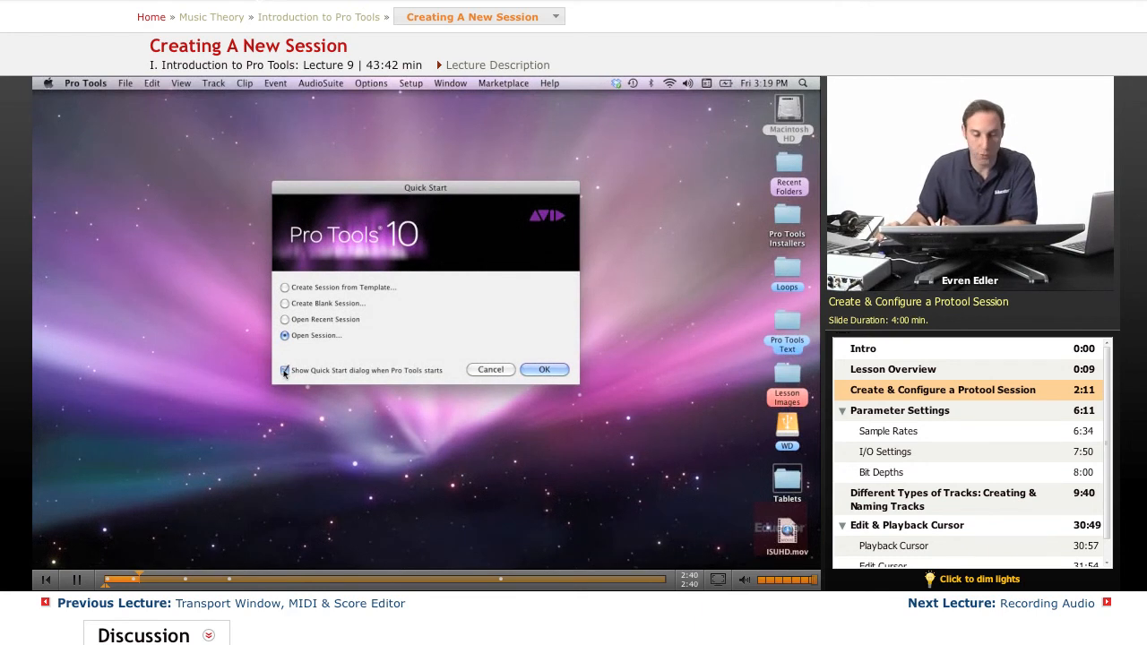
left_click(285, 370)
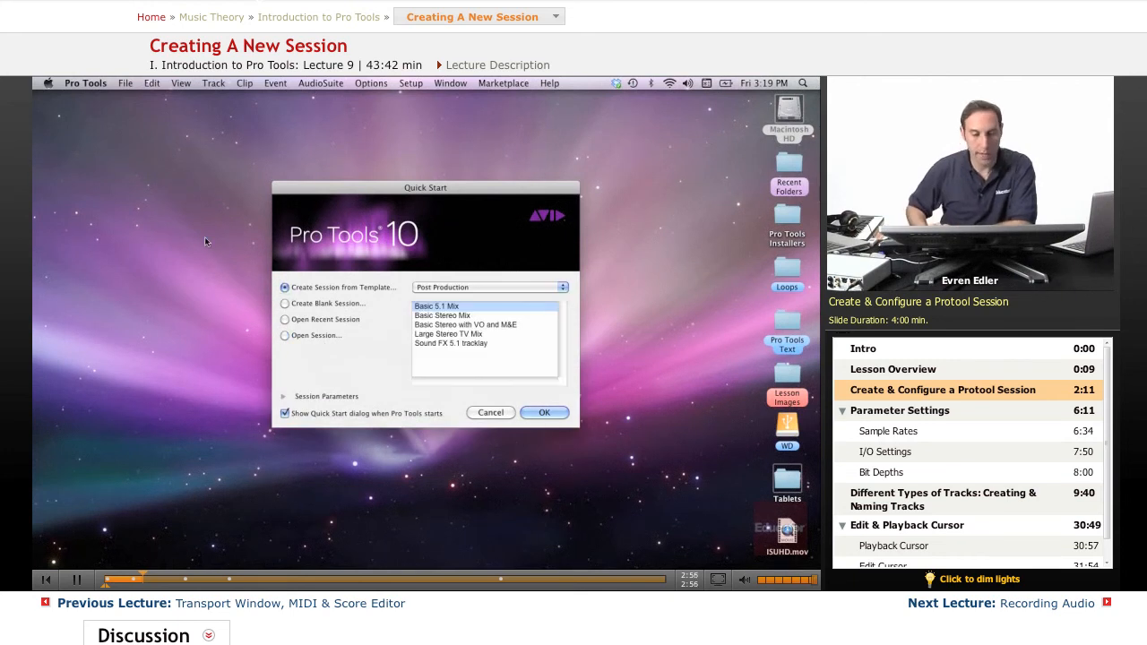
Pick the Large Stereo TV Mix template, then browse Post Production, Music and Guitar categories.
left_click(445, 314)
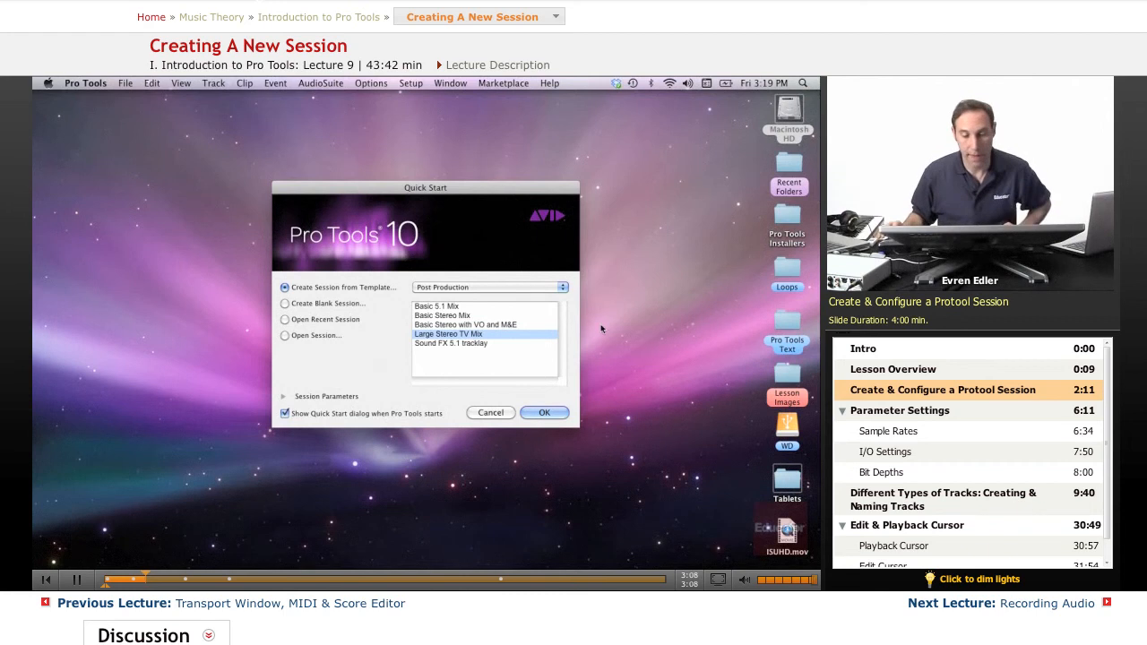
left_click(563, 287)
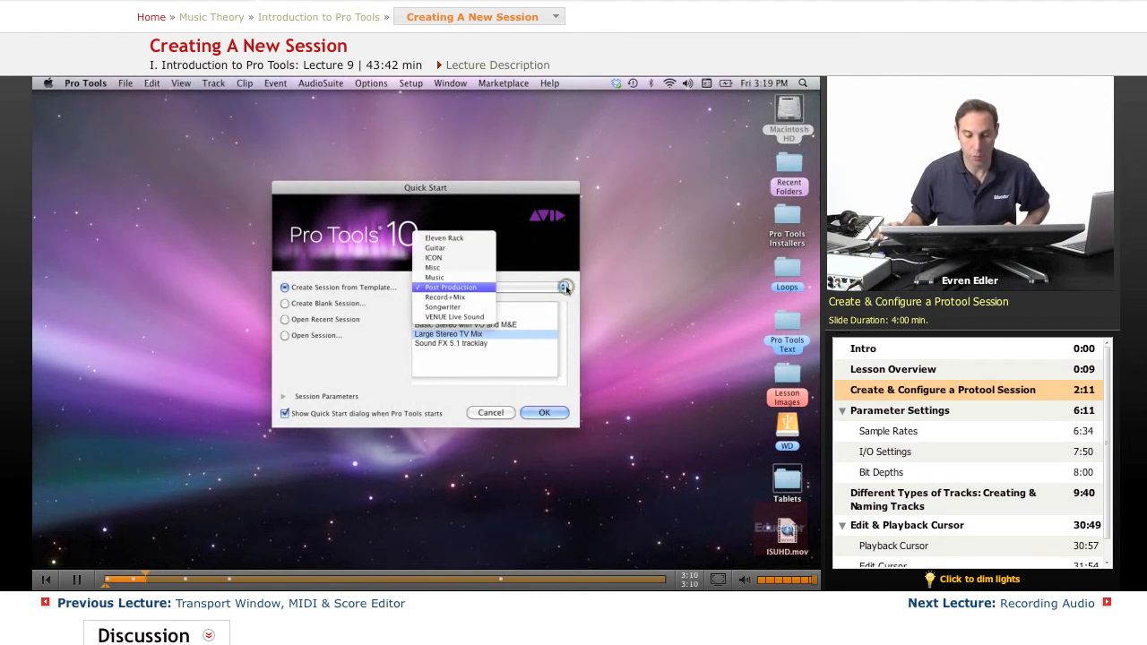
left_click(452, 287)
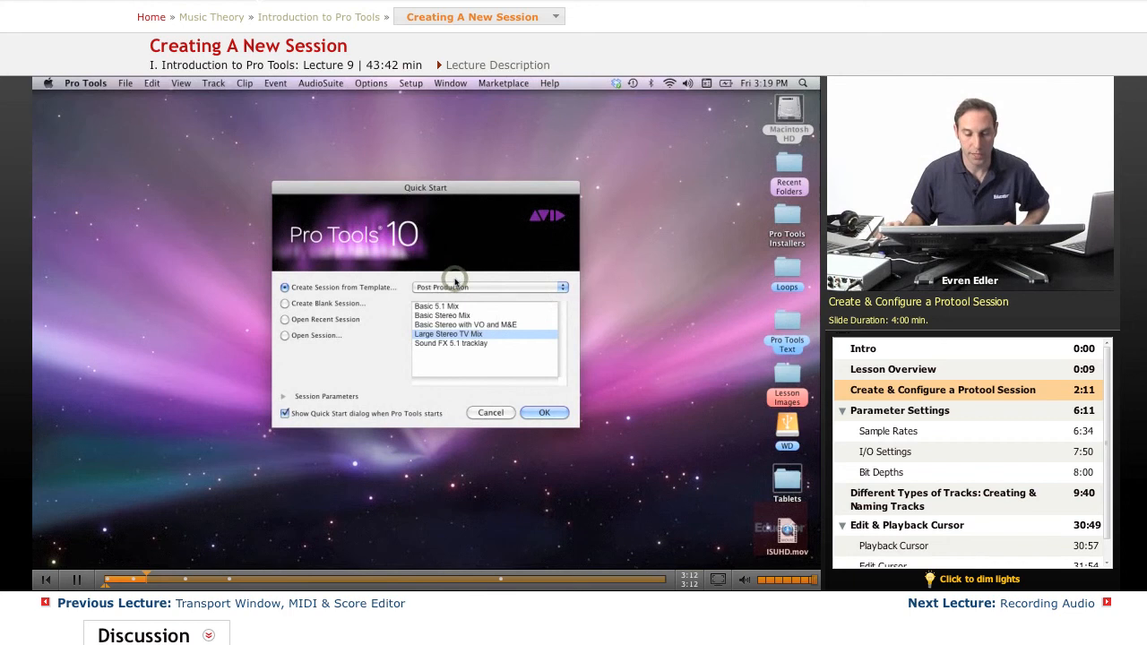
left_click(489, 287)
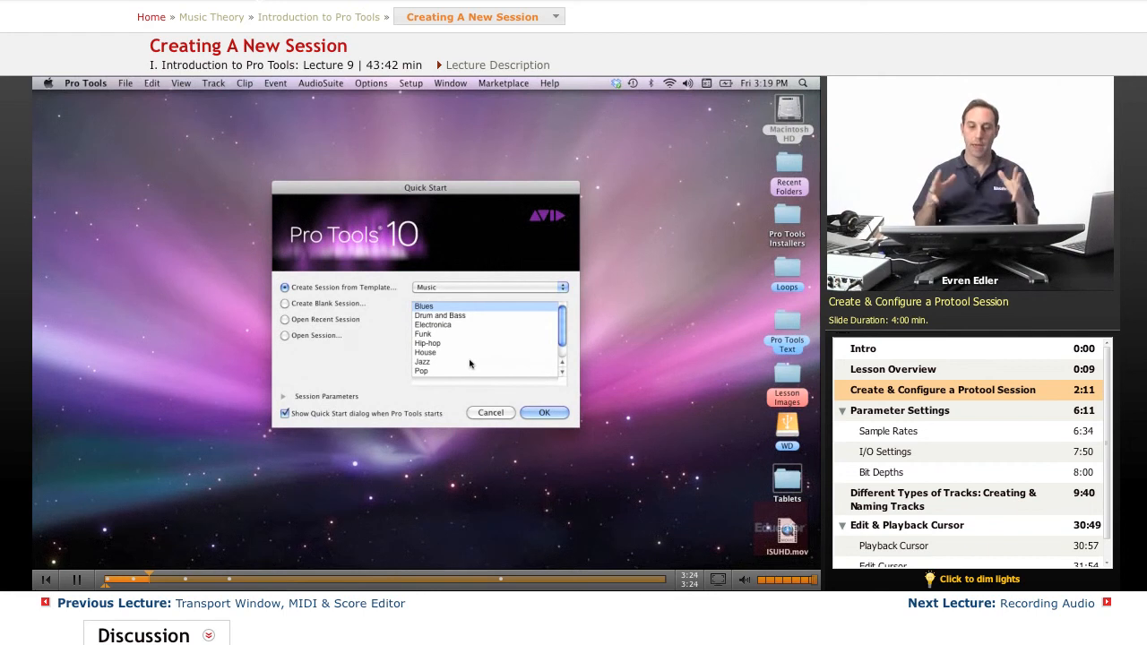
mouse_move(470, 365)
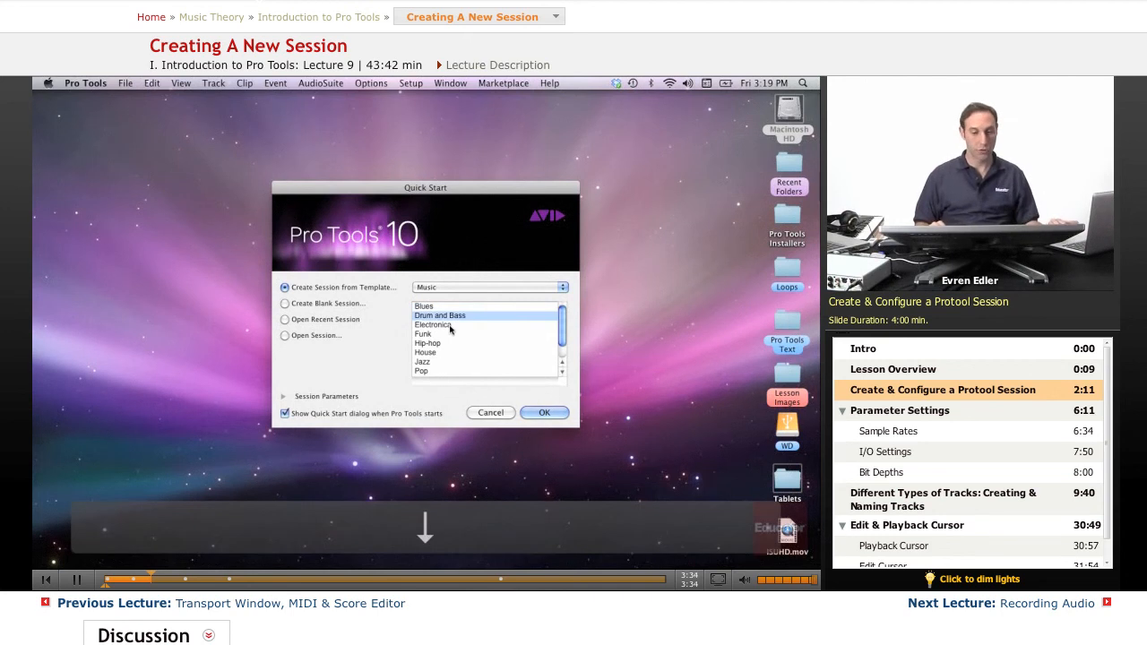
left_click(425, 351)
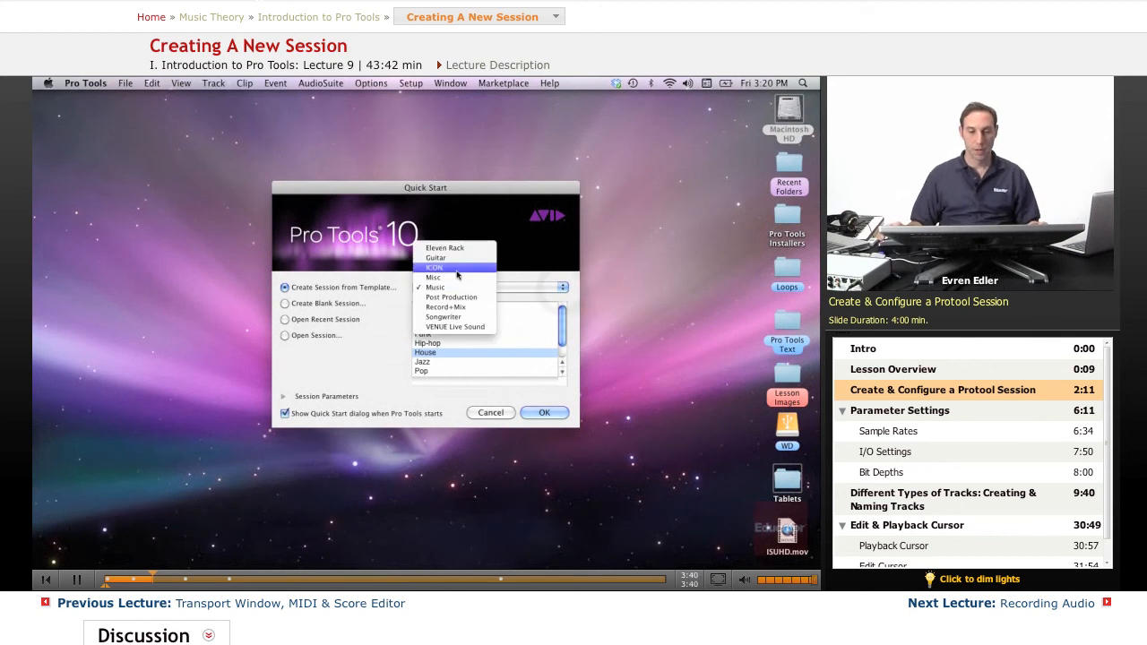
mouse_move(457, 247)
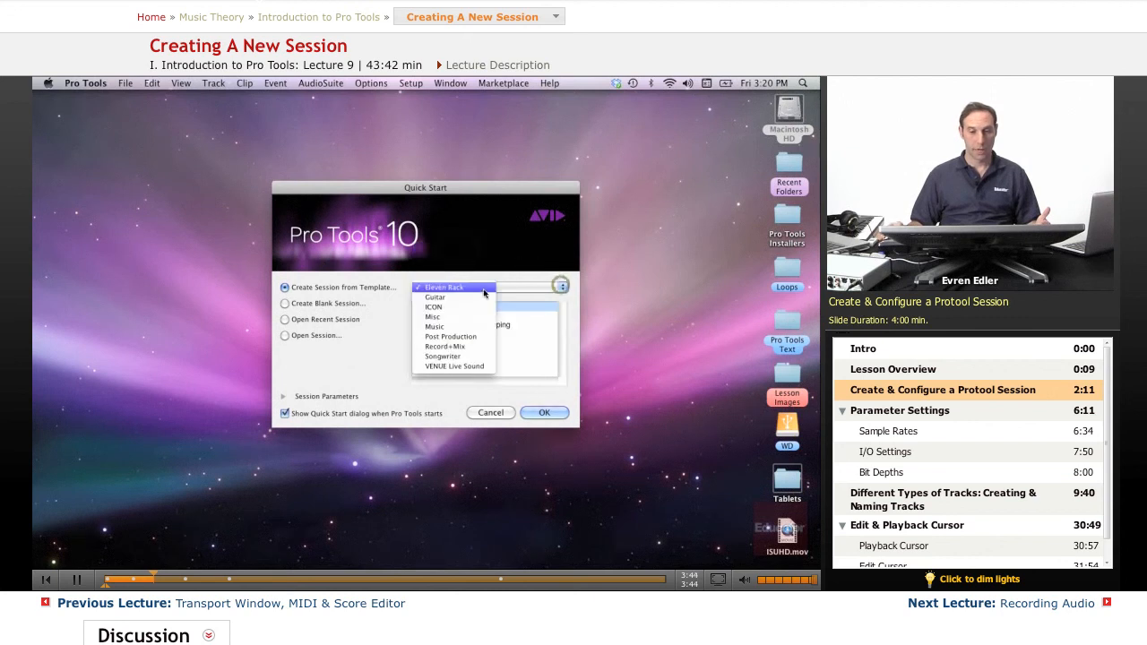
left_click(433, 296)
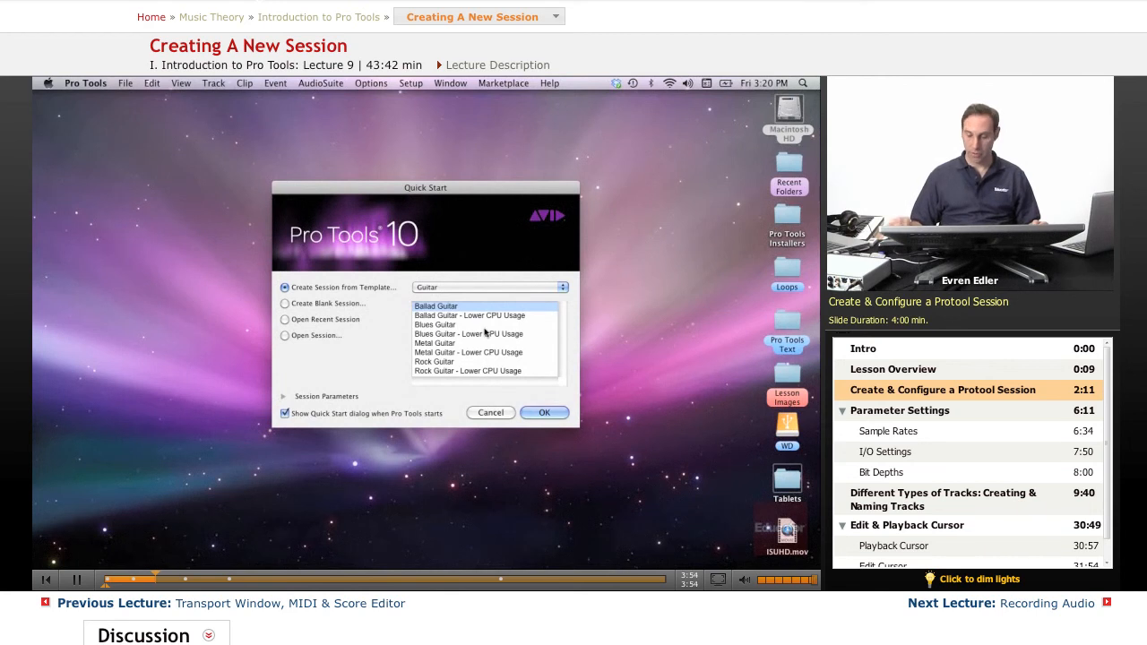
Browse the Songwriter and VENUE Live Sound template categories, finally choosing Music.
left_click(470, 370)
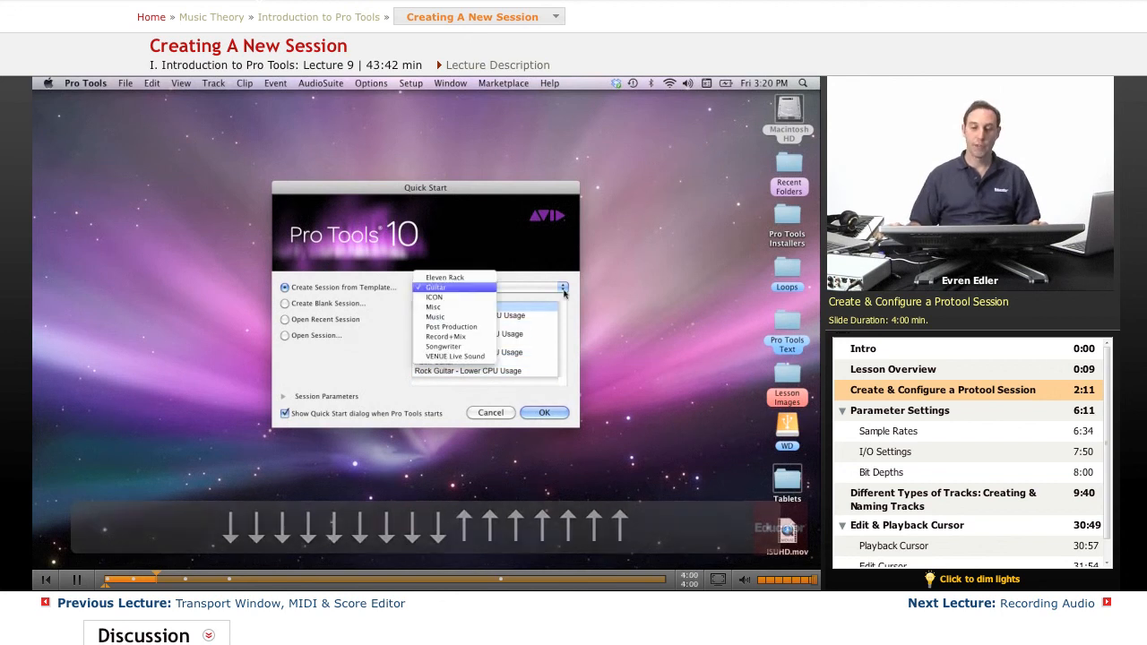
mouse_move(456, 356)
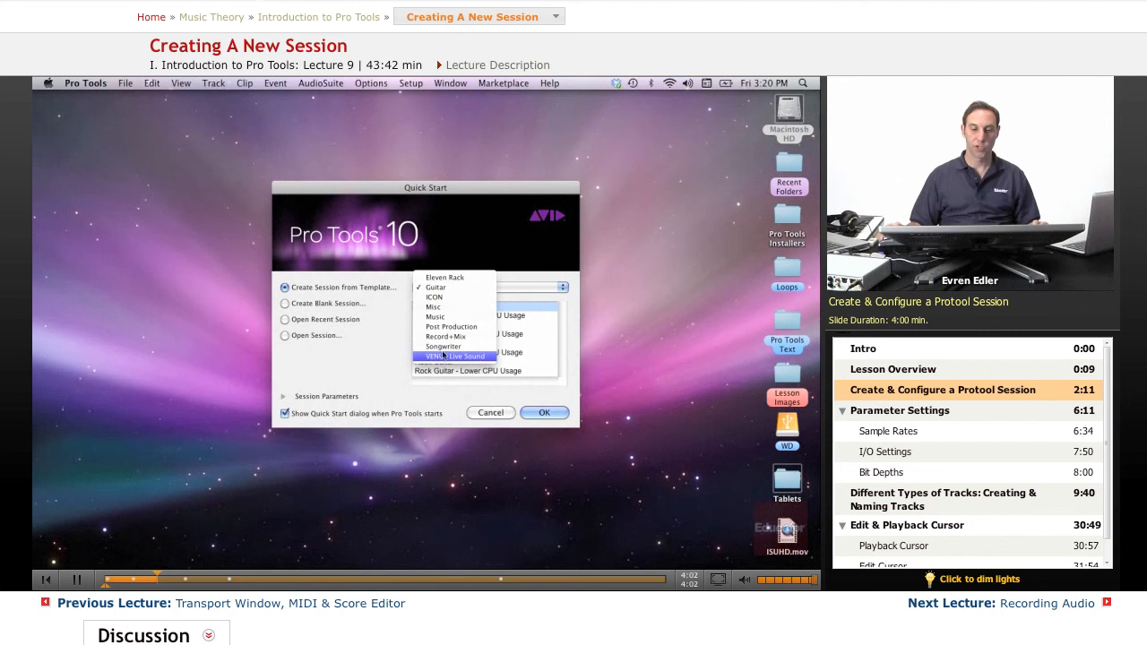
left_click(442, 347)
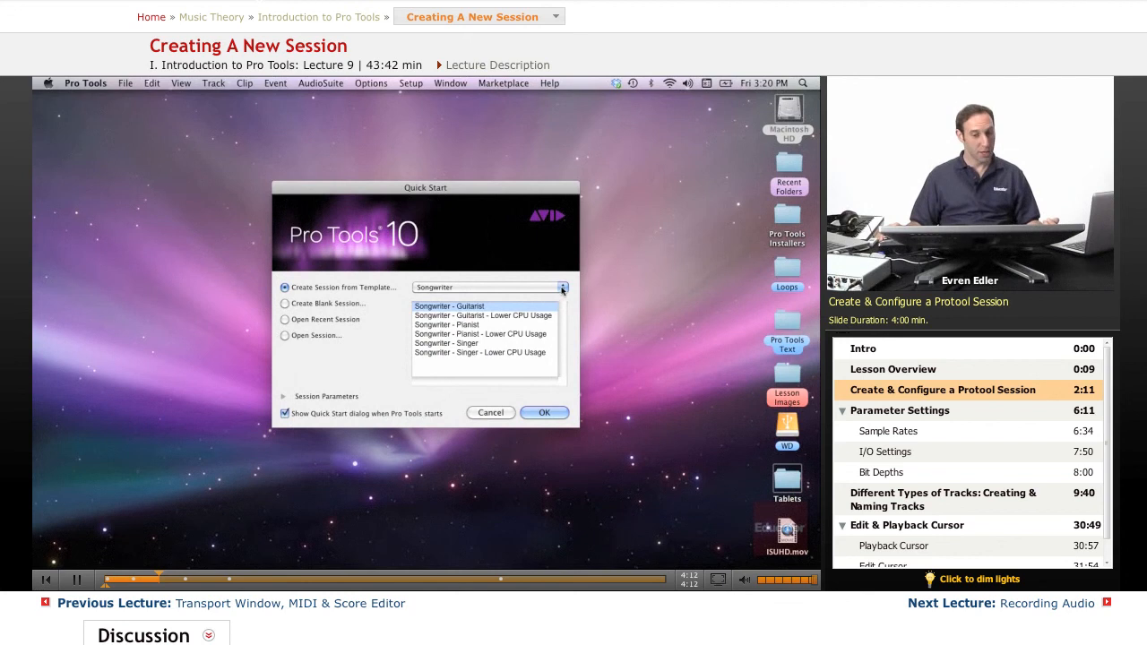
left_click(562, 286)
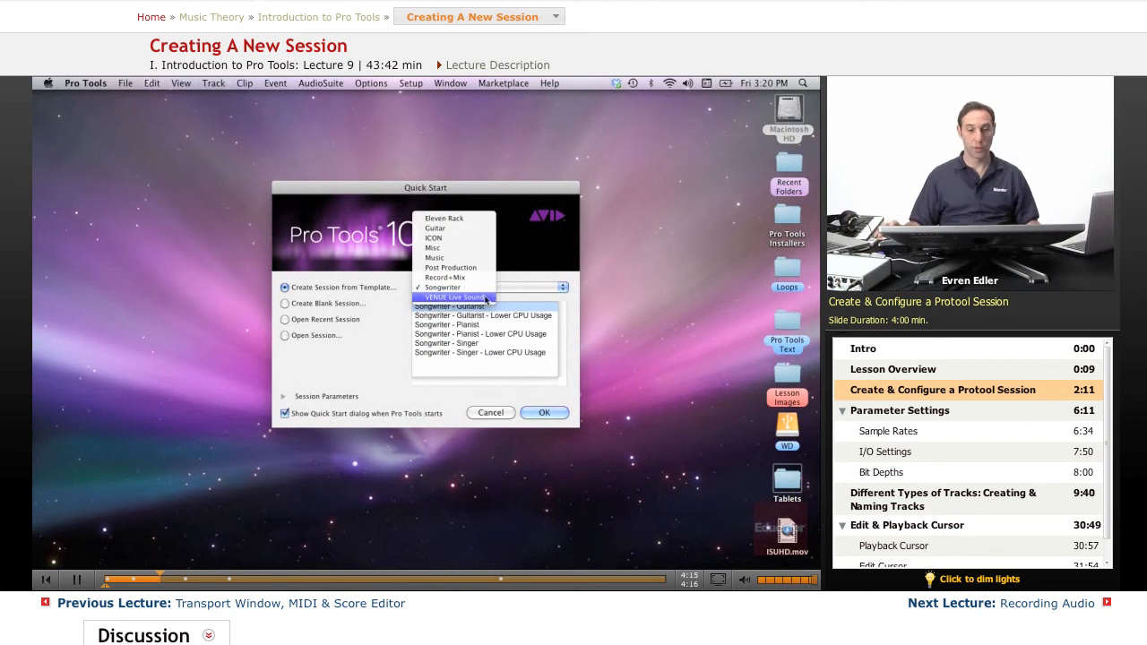
left_click(457, 297)
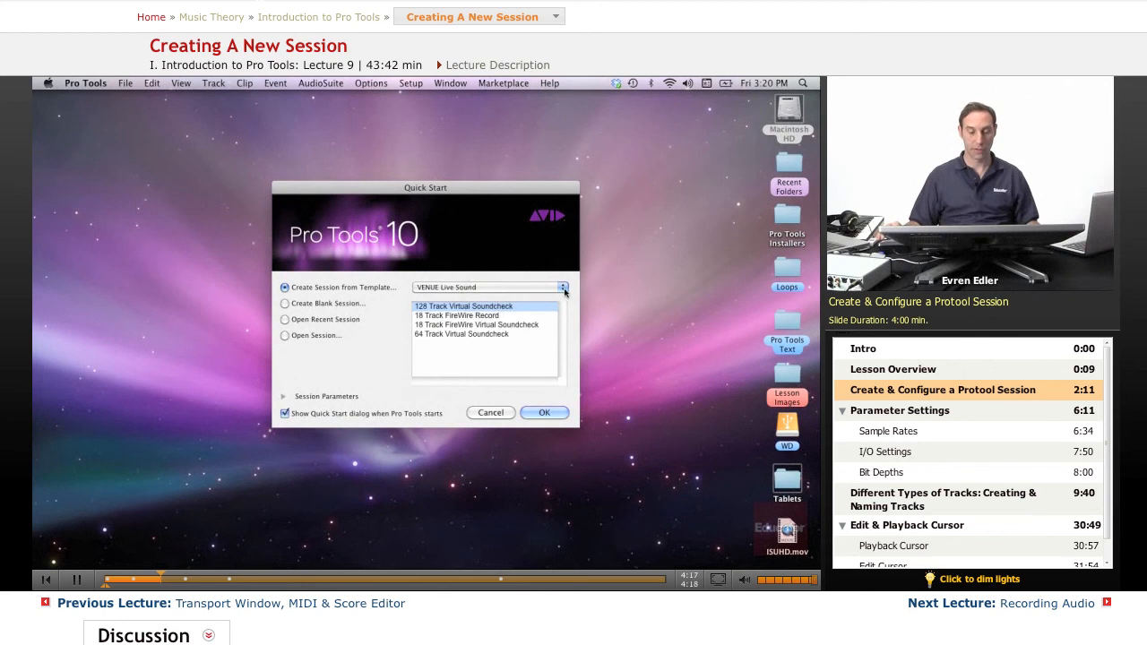
left_click(563, 287)
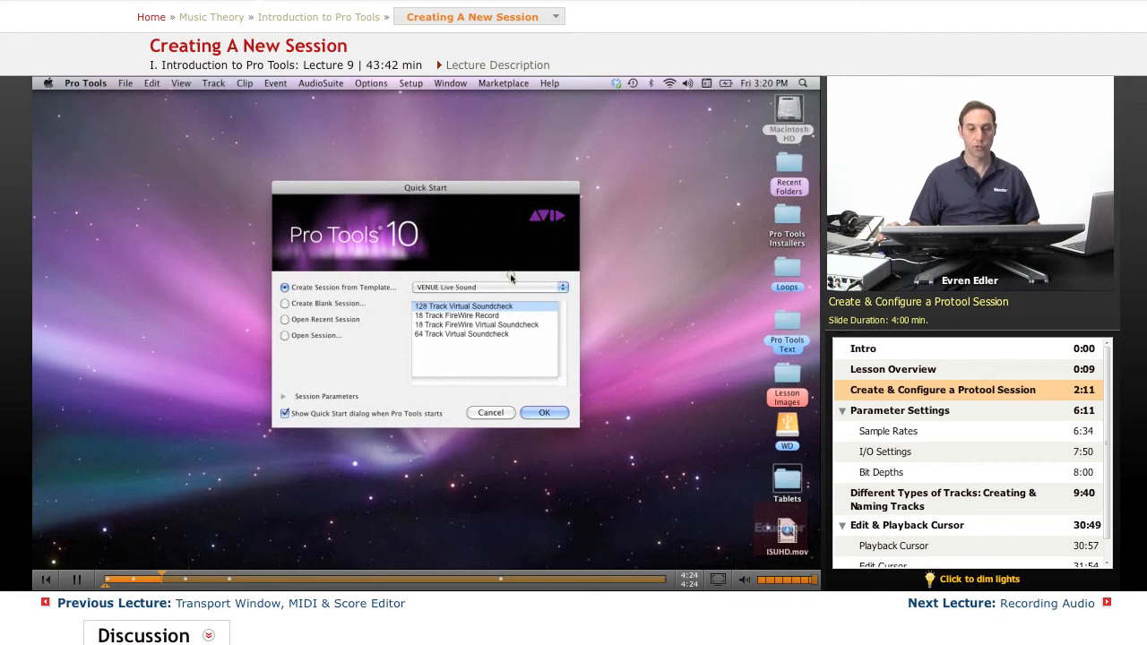
mouse_move(464, 278)
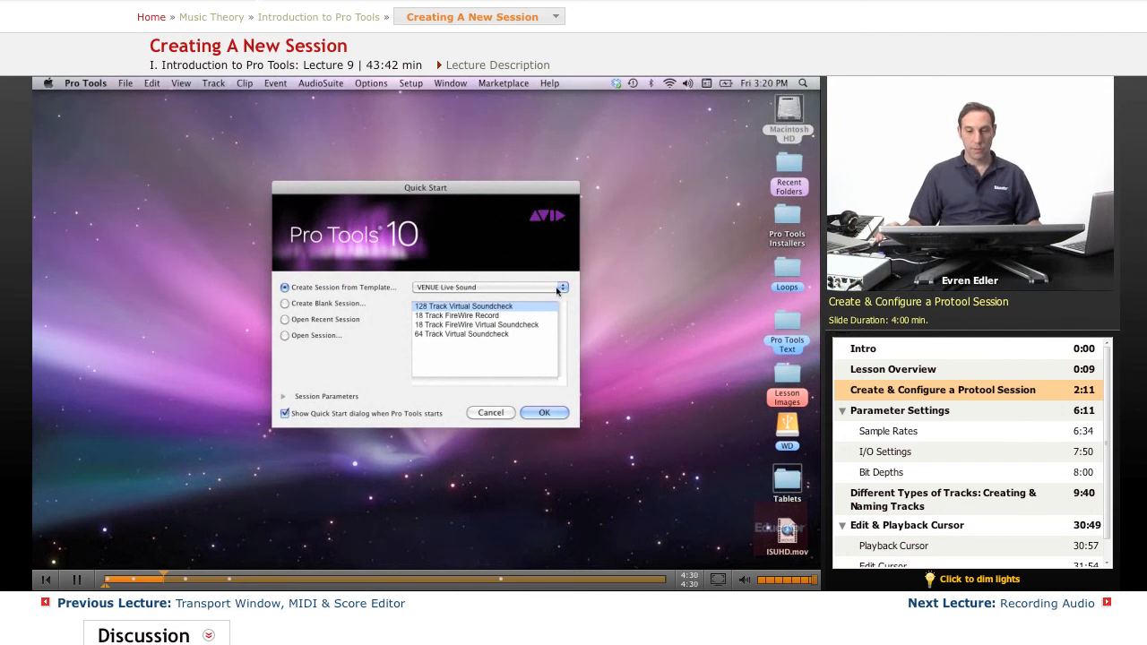
left_click(562, 286)
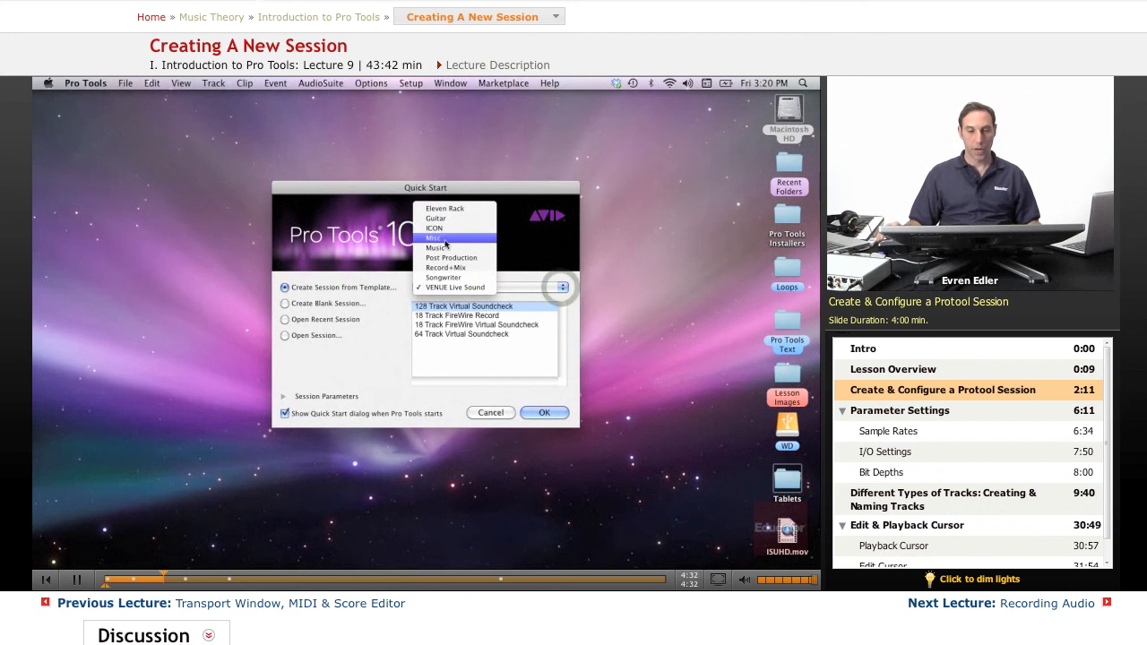
left_click(435, 248)
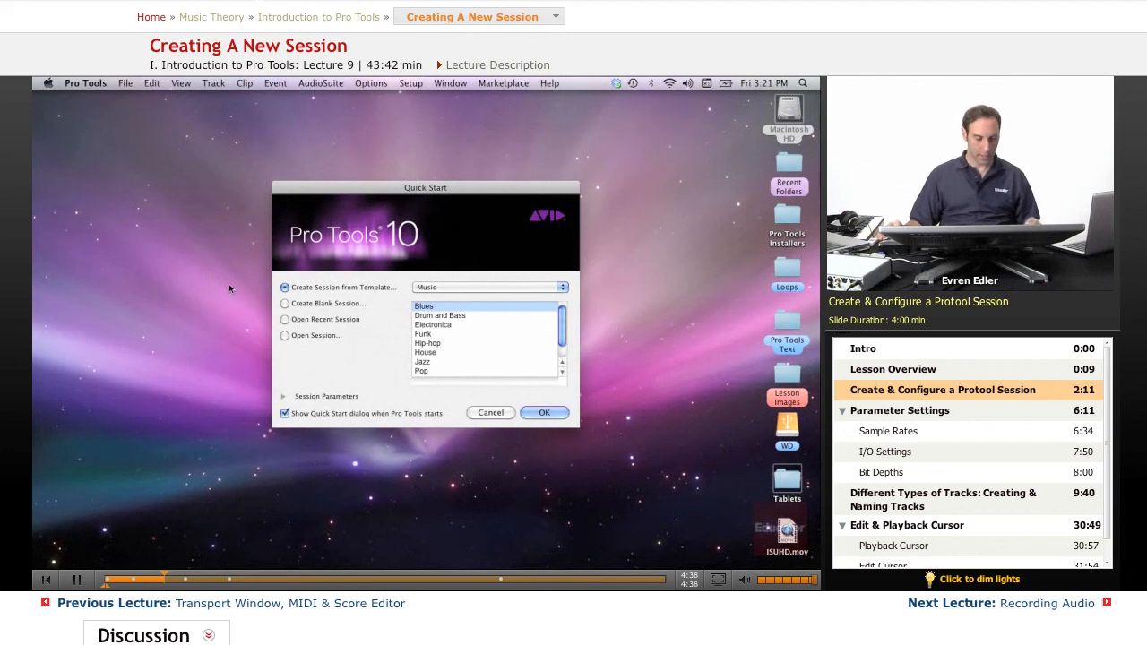
Try the Blank, Template and Open Recent start options, ending on Open Session.
left_click(285, 303)
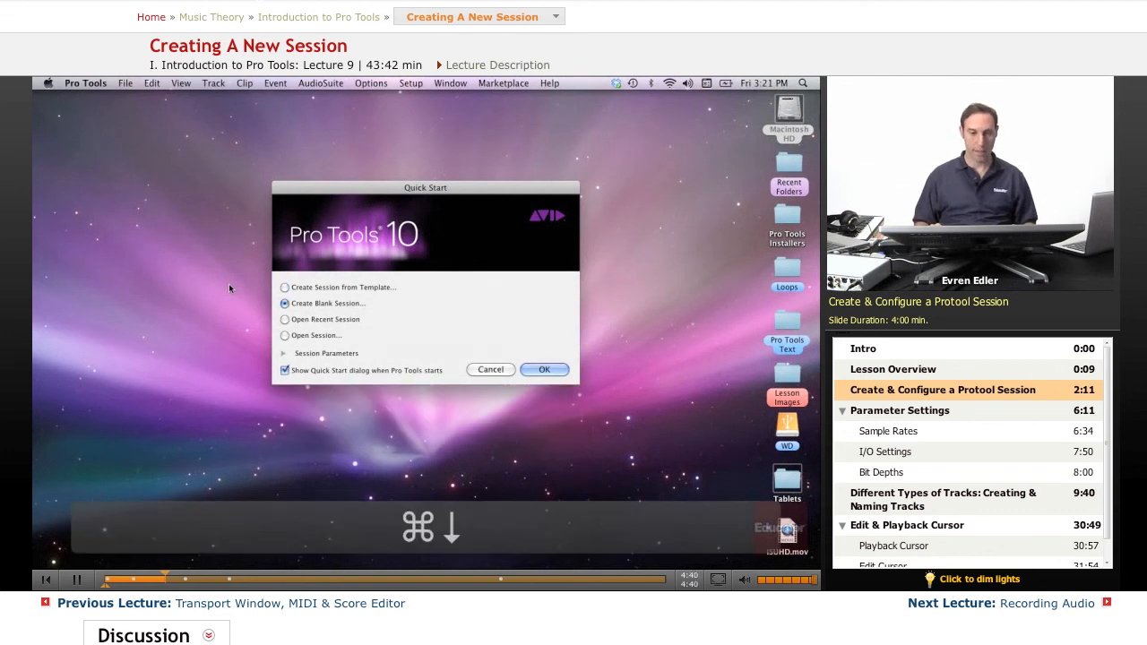
left_click(285, 335)
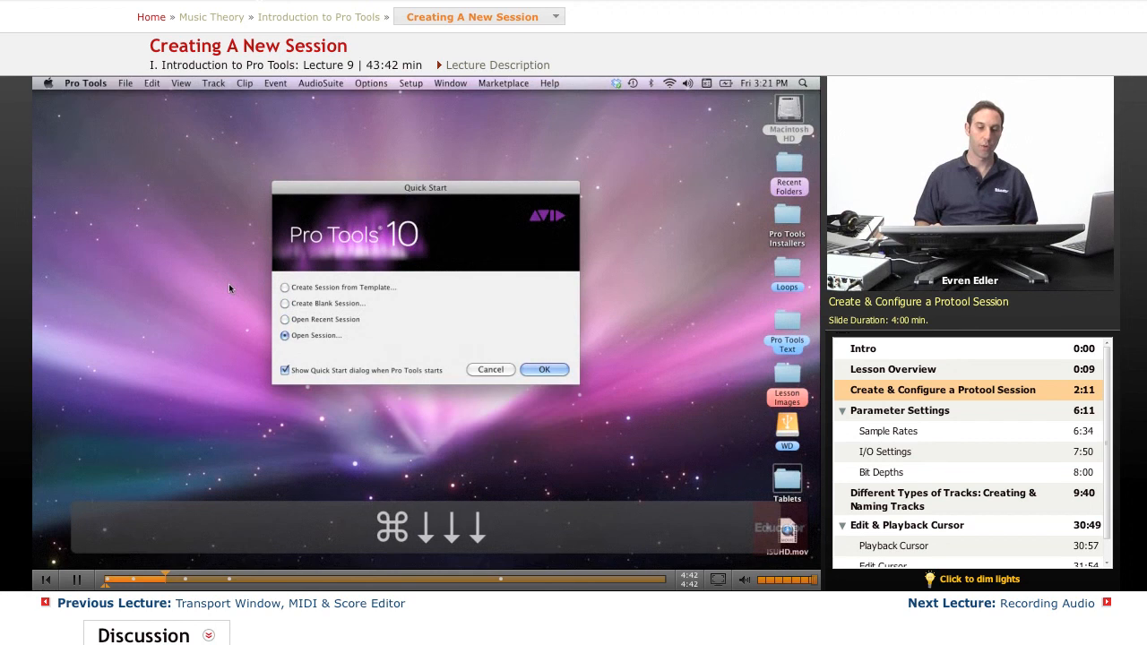
left_click(285, 287)
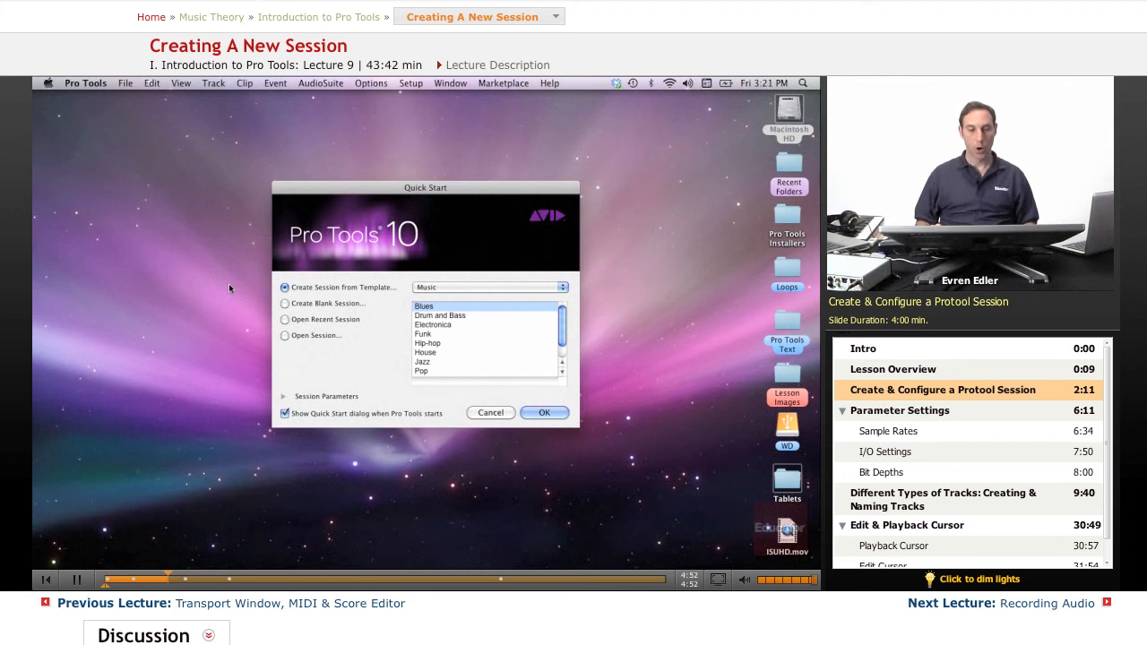
left_click(285, 303)
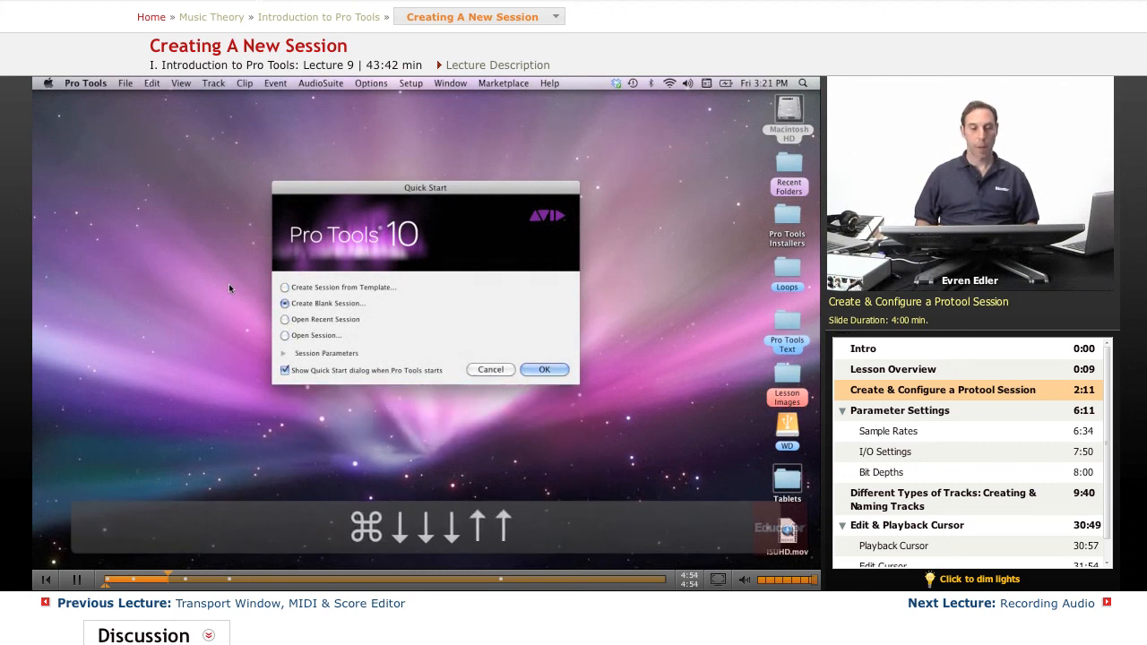
left_click(285, 287)
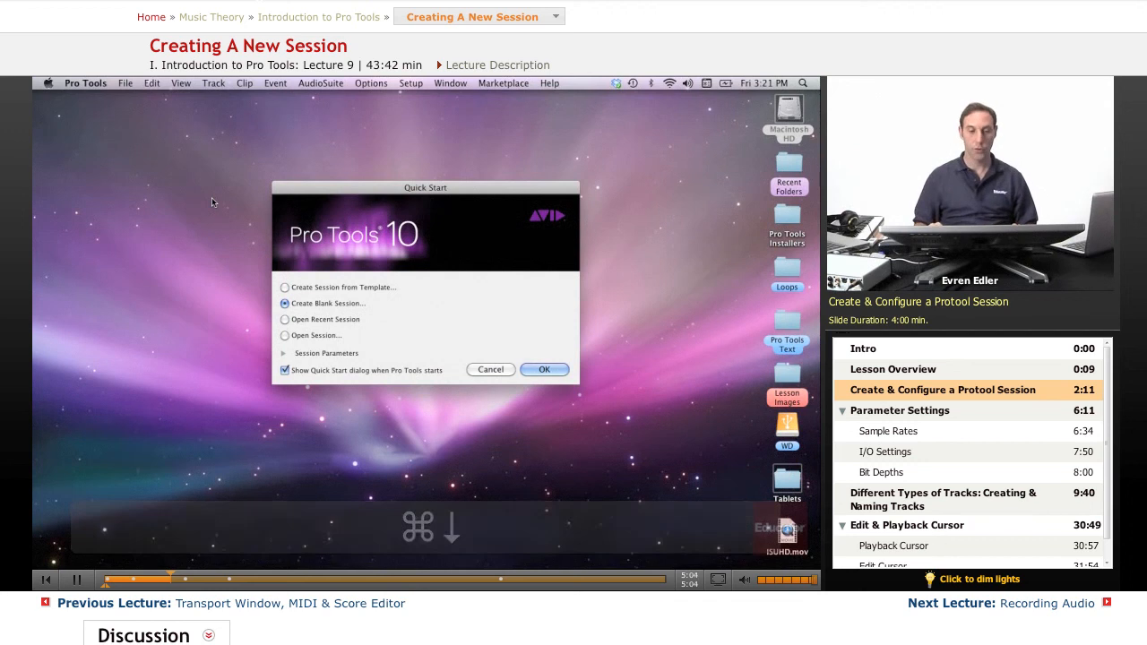
left_click(285, 319)
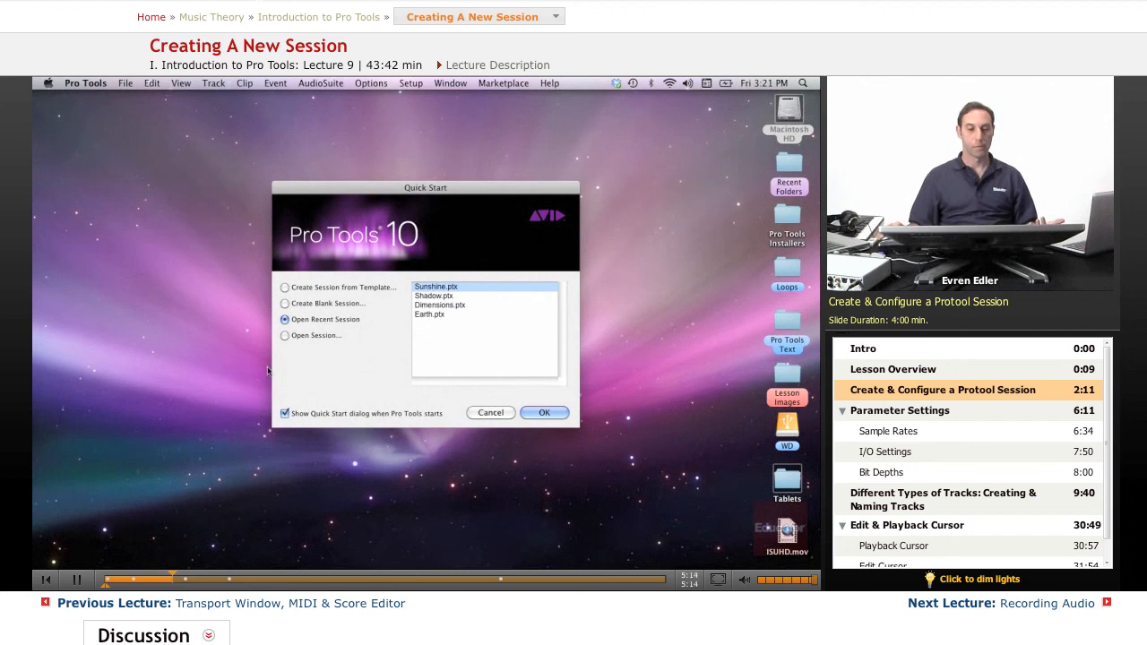
left_click(285, 335)
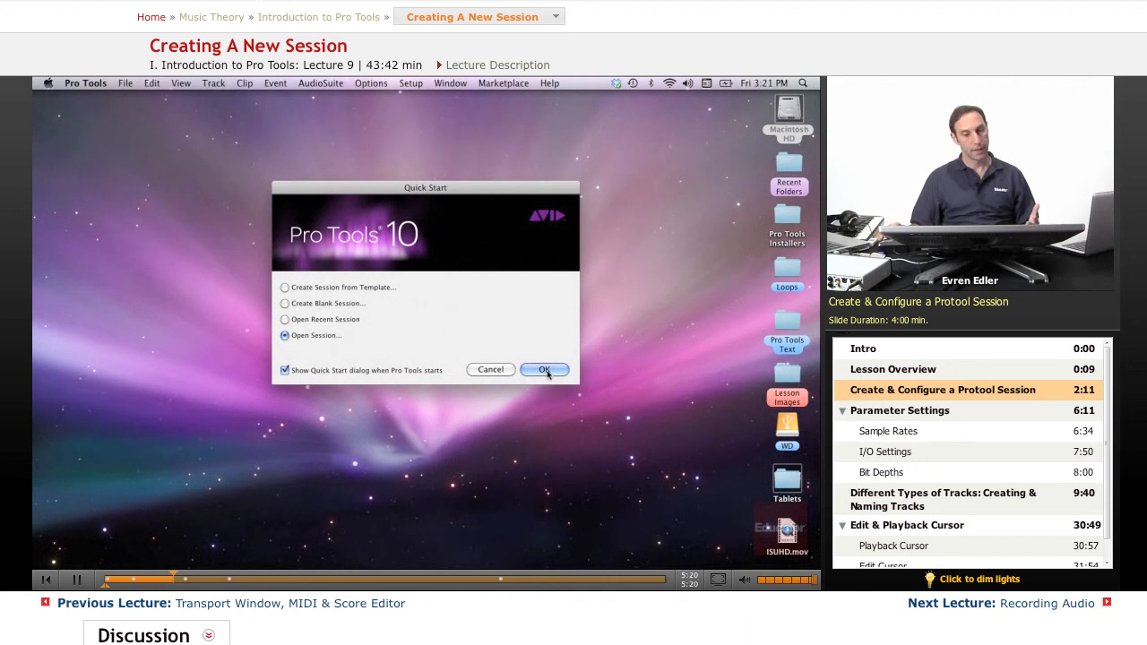
Confirm Quick Start, browse the WD drive in the Open dialog, then cancel.
left_click(544, 369)
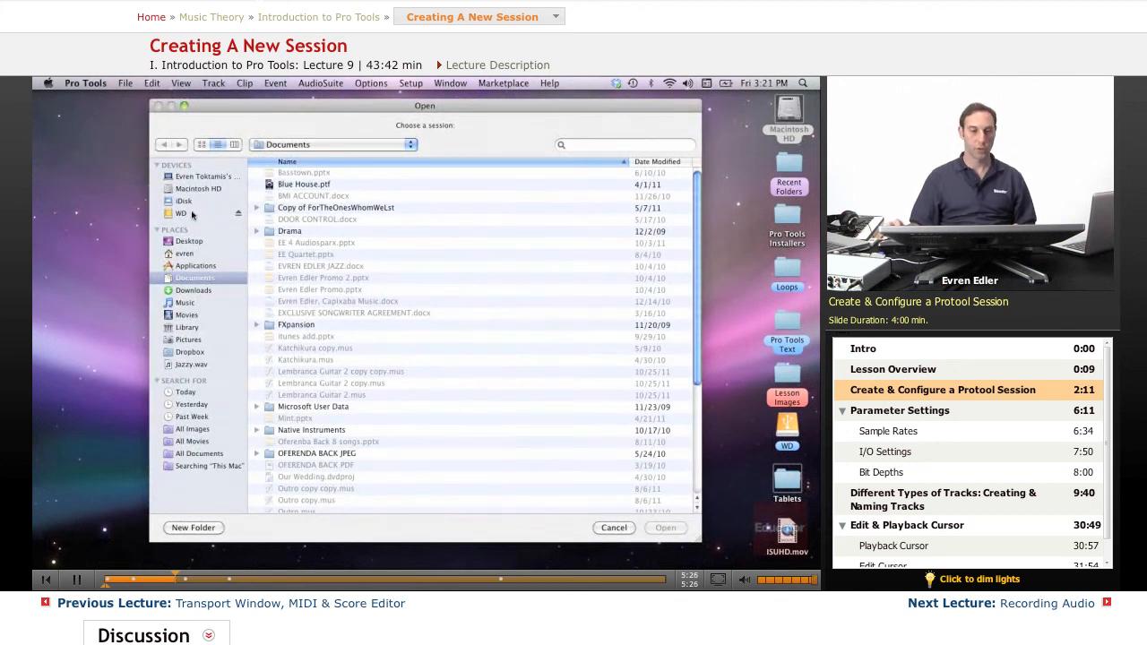
left_click(181, 214)
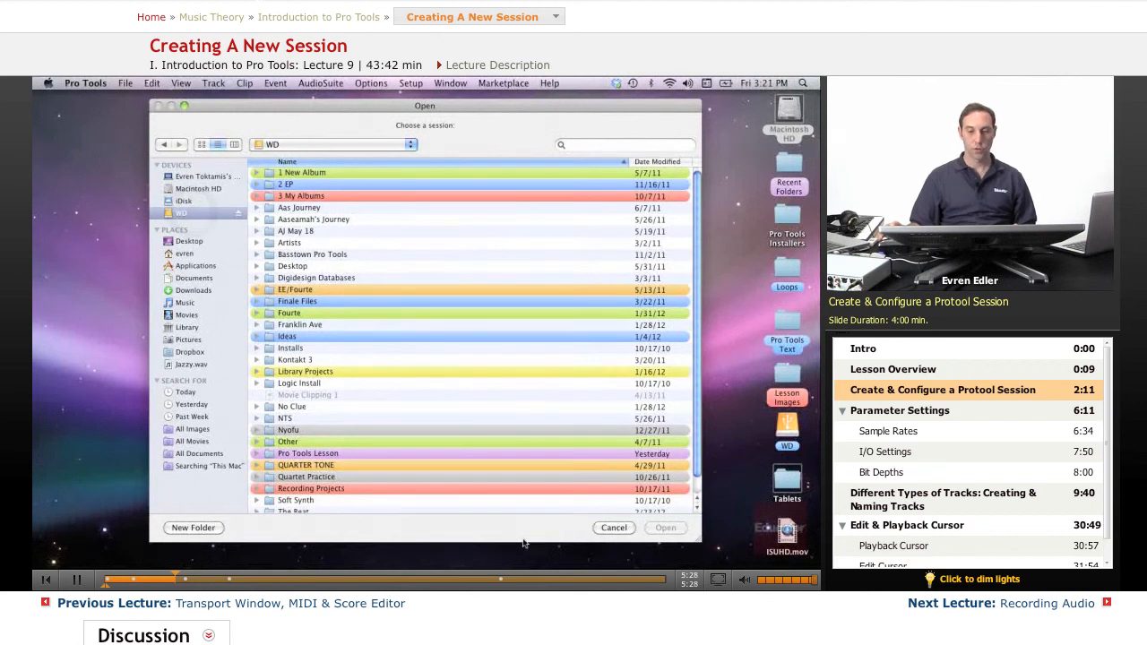
left_click(614, 527)
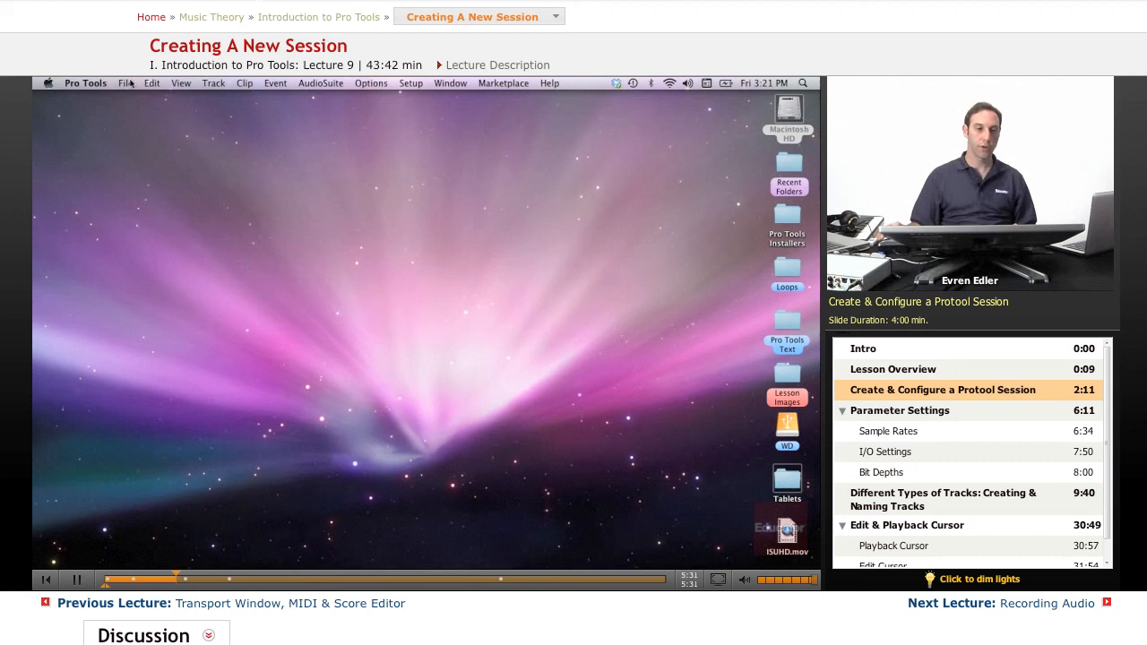
Choose File > New Session and select Create Blank Session after toggling the template option.
left_click(124, 82)
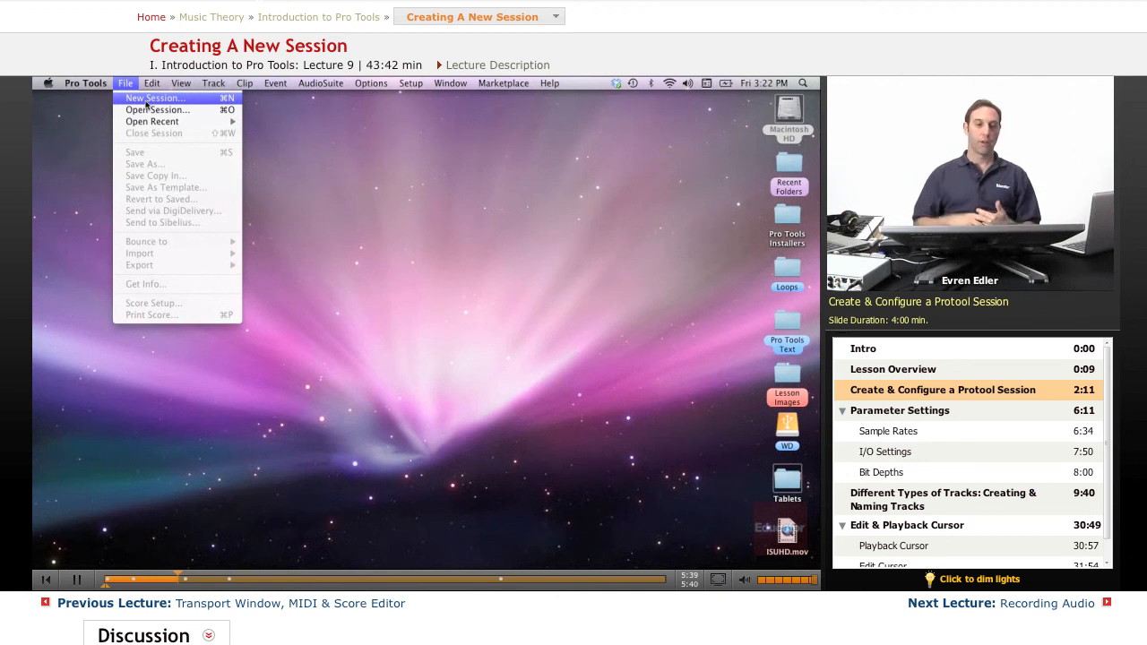
left_click(155, 98)
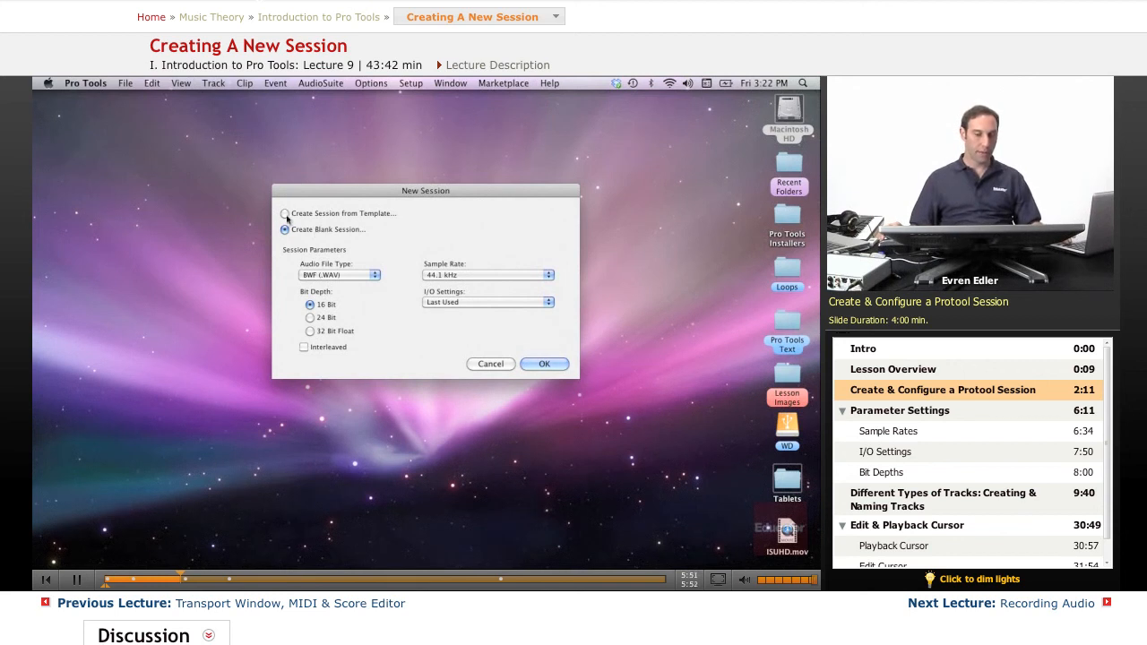
left_click(284, 213)
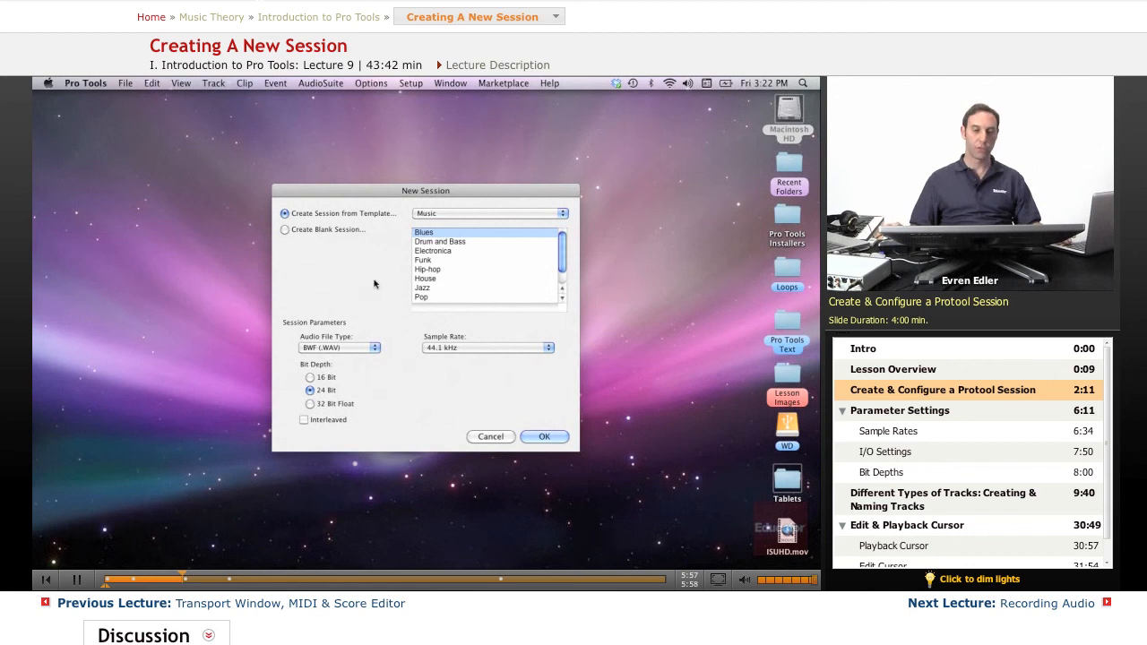
left_click(285, 229)
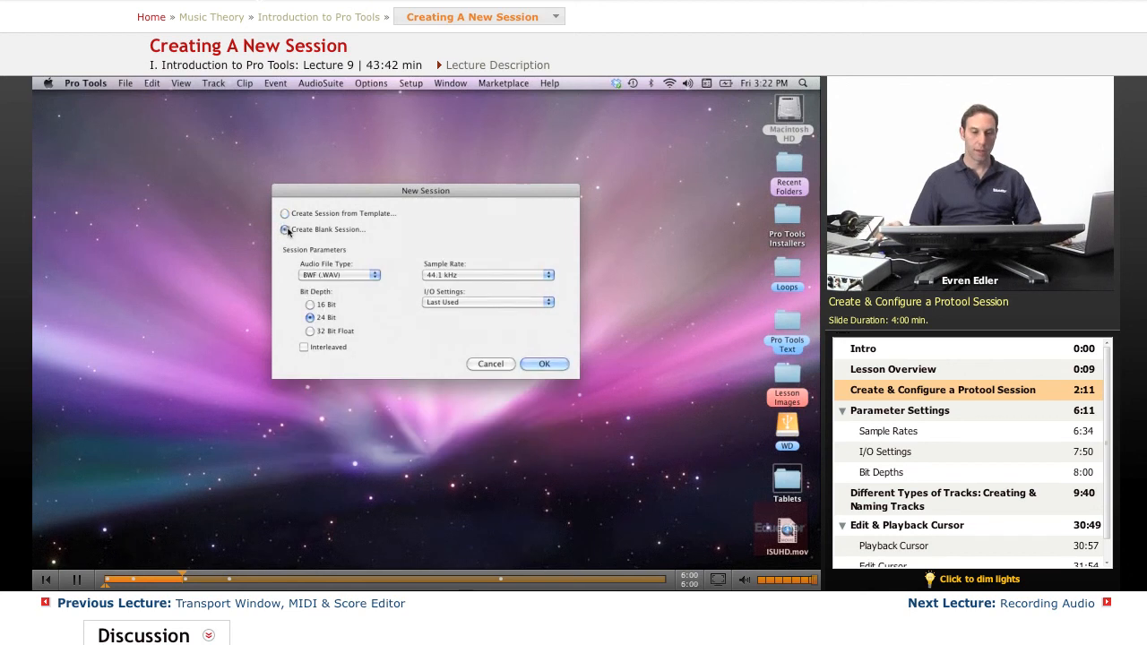